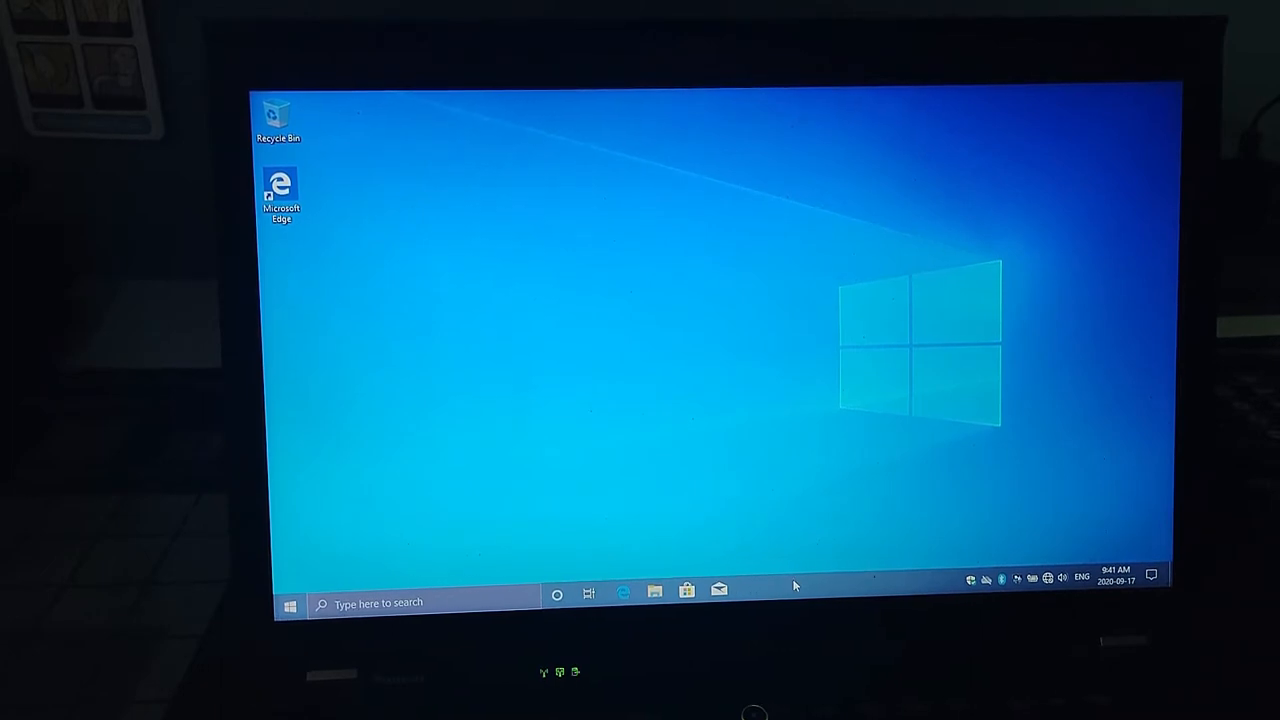
{"action": "mouse_move", "coordinate": [710, 404]}
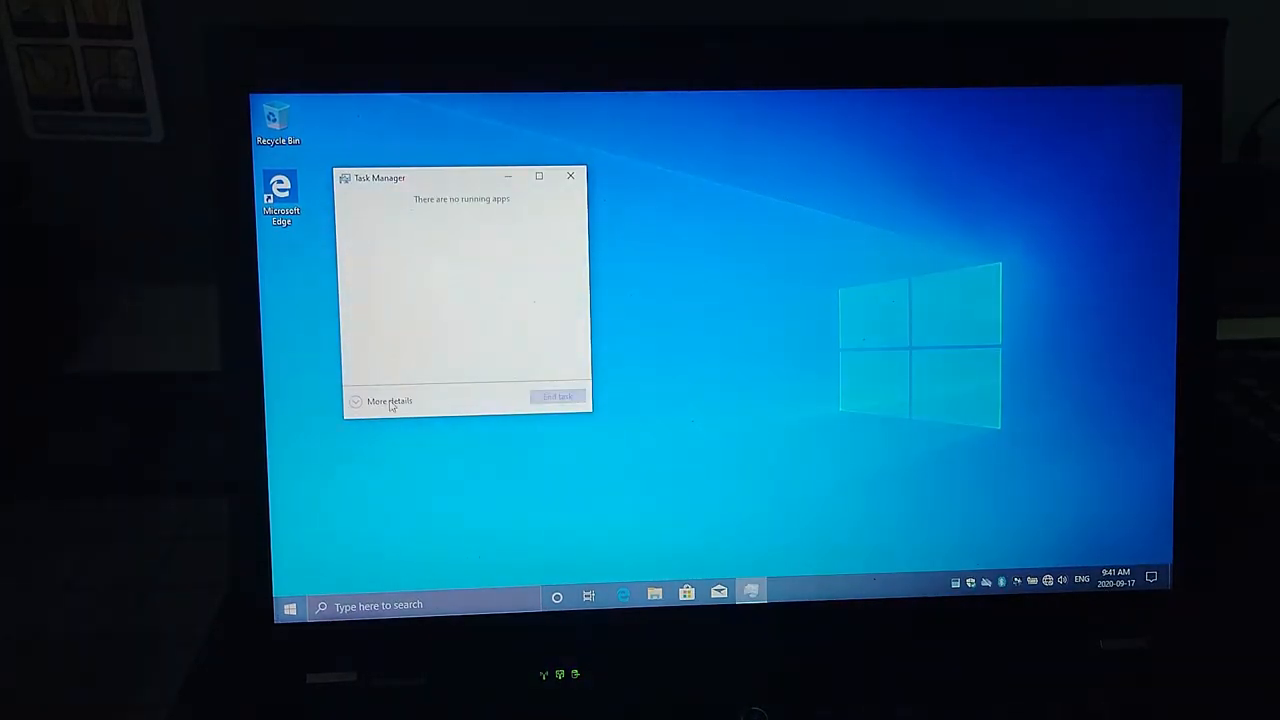
Step: Expand Task Manager to full details and view the Intel Core i5 M 520 CPU performance
{"action": "left_click", "coordinate": [388, 400]}
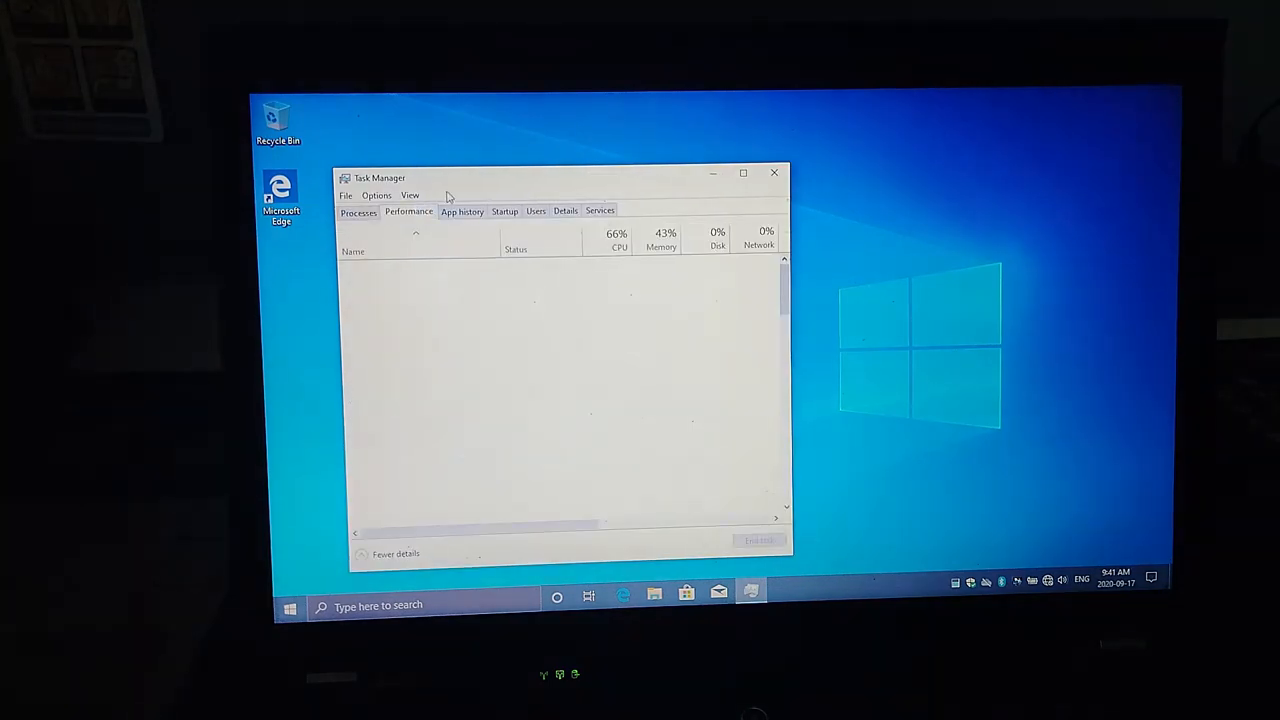
{"action": "left_click", "coordinate": [408, 212]}
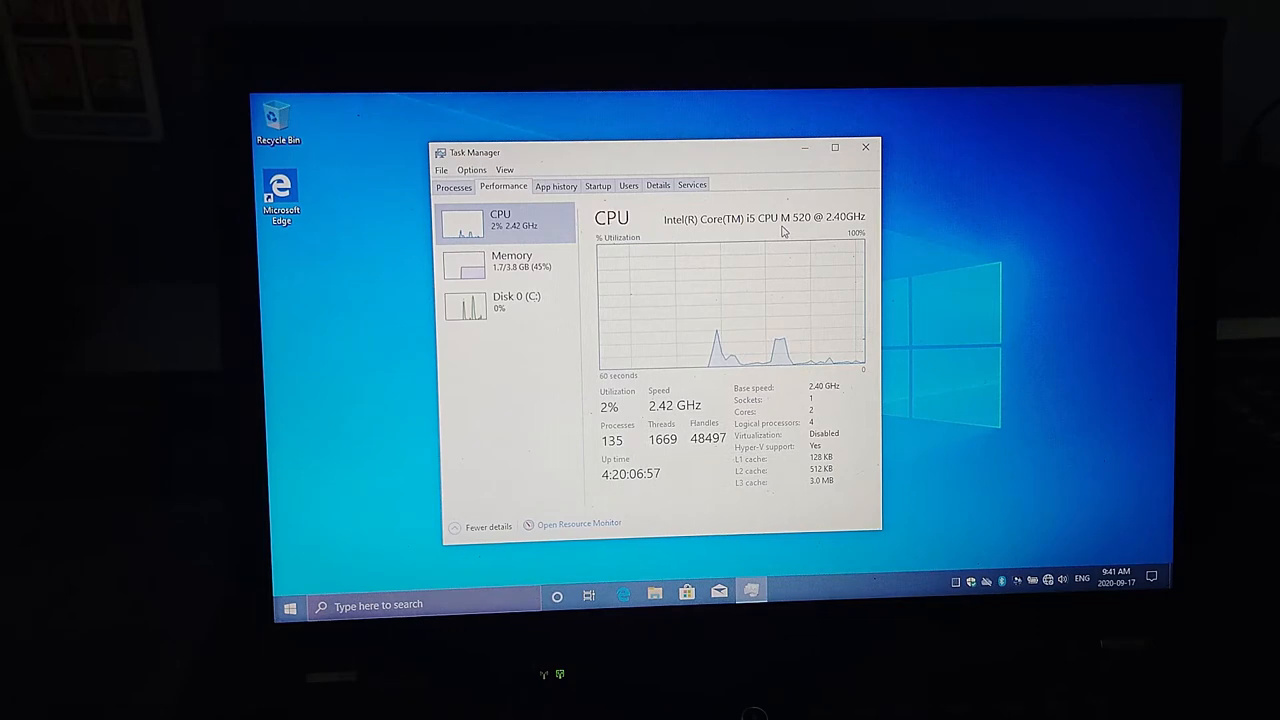
{"action": "mouse_move", "coordinate": [1010, 536]}
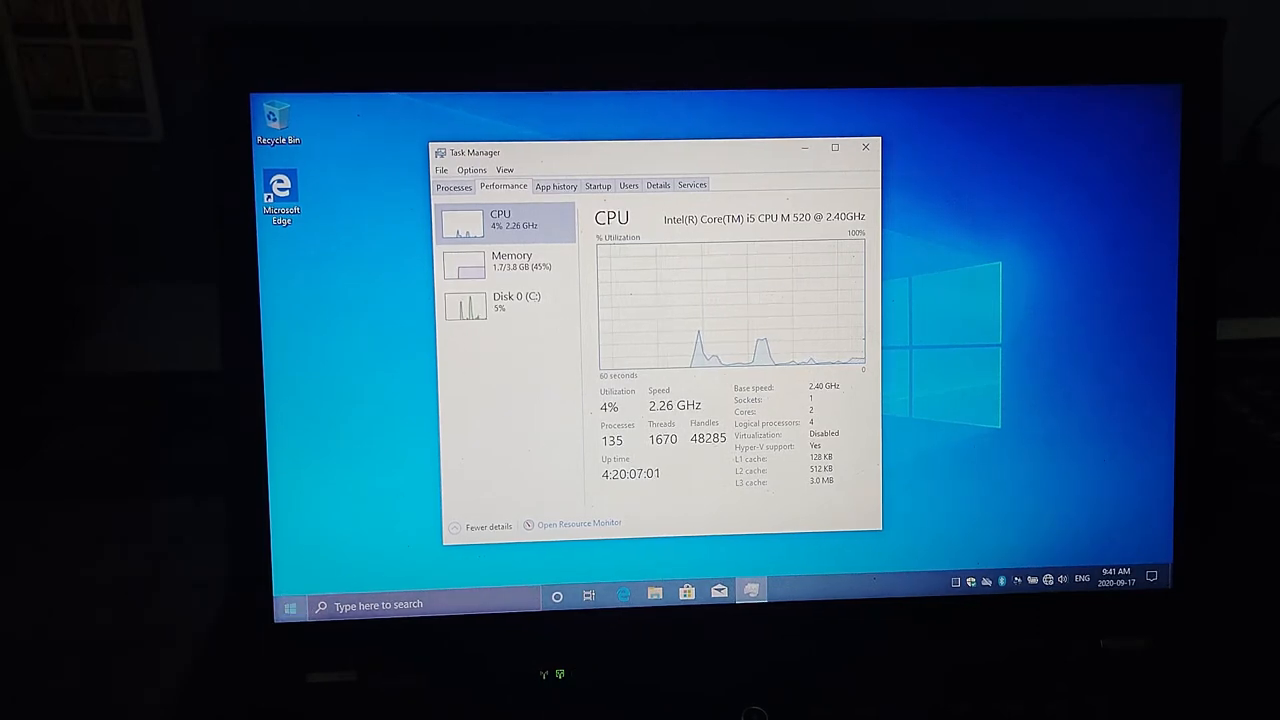
Step: Search the Start menu for Device Manager to reveal the Intel HD Graphics display adapter
{"action": "left_click", "coordinate": [288, 604]}
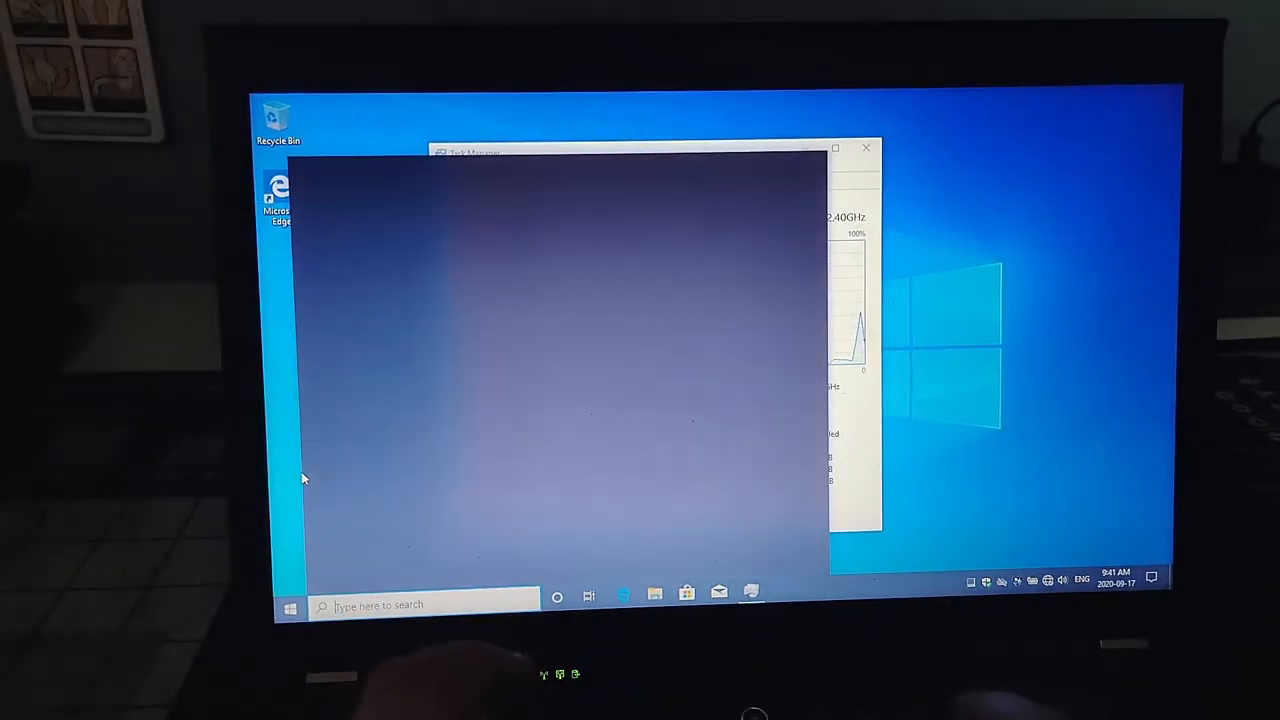
{"action": "type", "text": "de"}
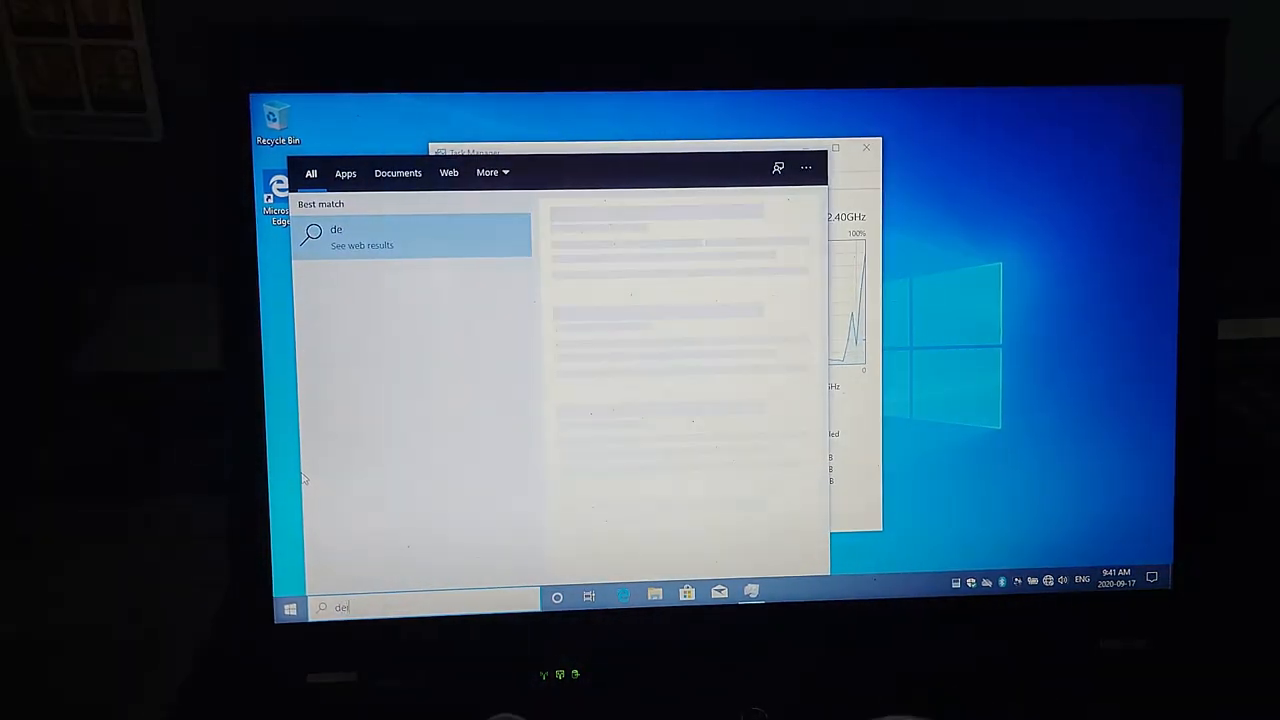
{"action": "type", "text": "i"}
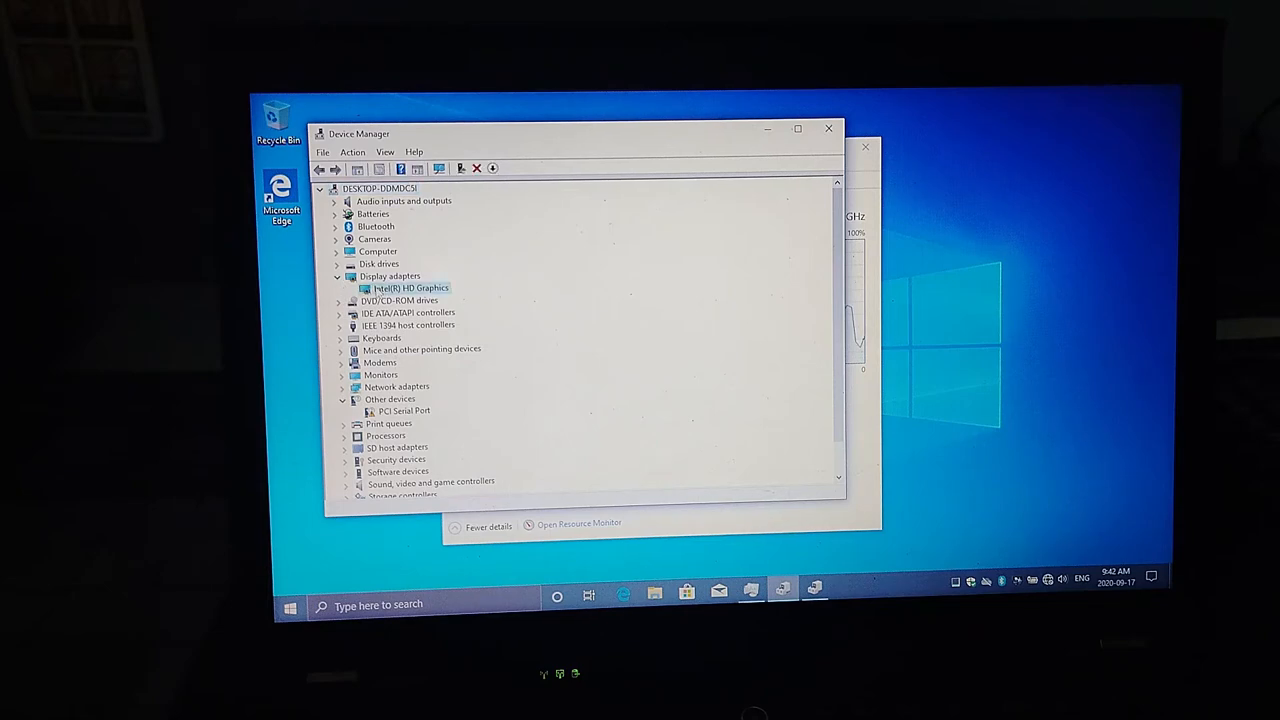
Step: Close Device Manager, returning to the i5 M 520 CPU performance page
{"action": "left_click", "coordinate": [336, 276]}
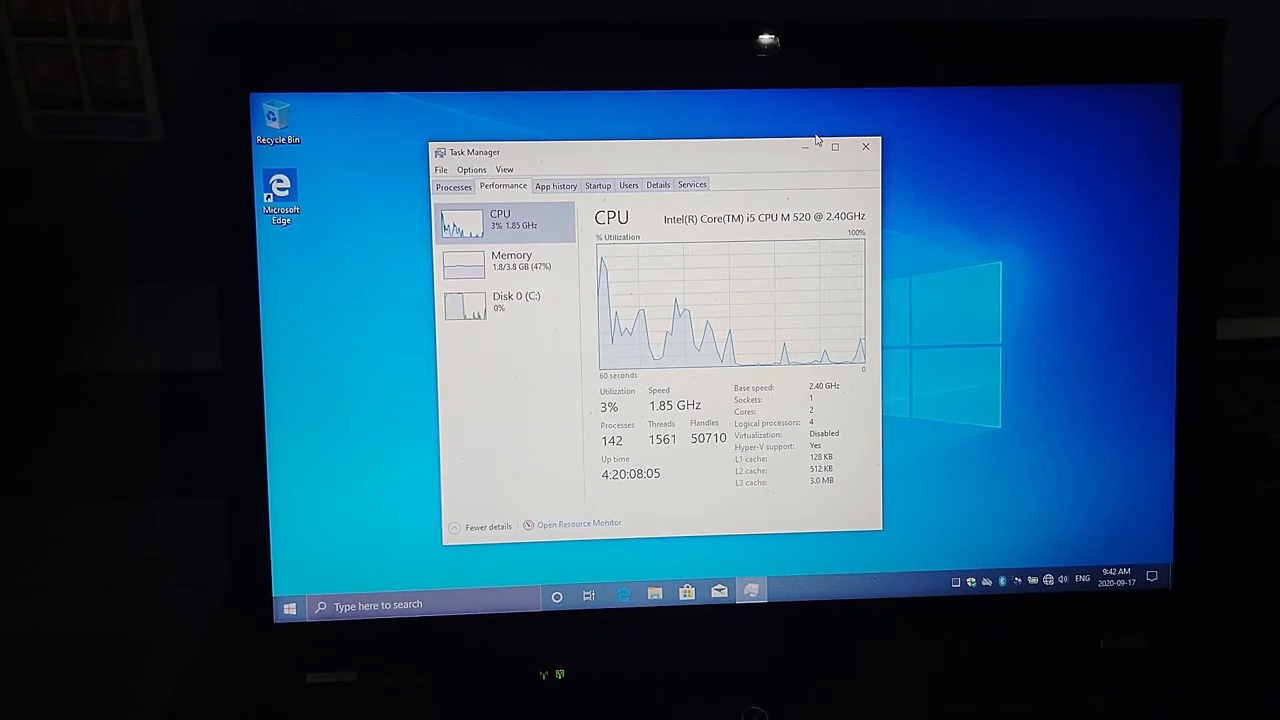
Step: Review the memory details, then the Toshiba MK3265GSX 298 GB Disk 0 (C:) details
{"action": "left_click", "coordinate": [512, 262]}
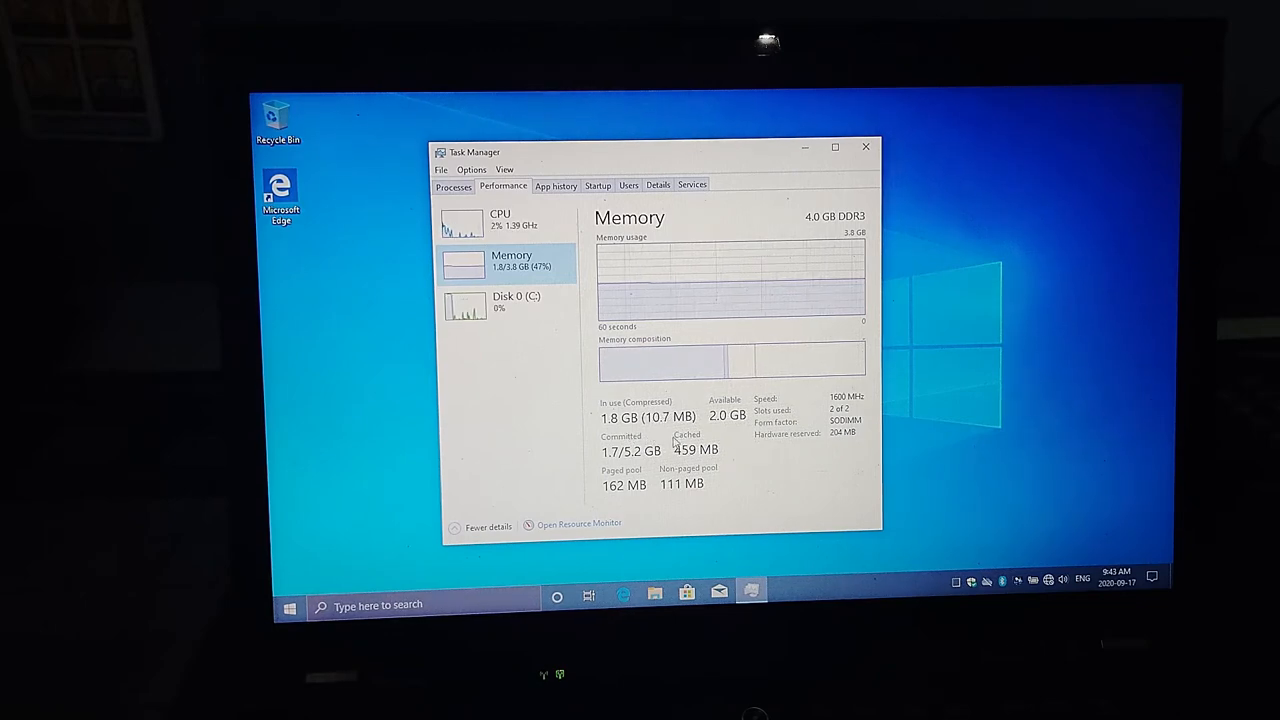
{"action": "left_click", "coordinate": [516, 300]}
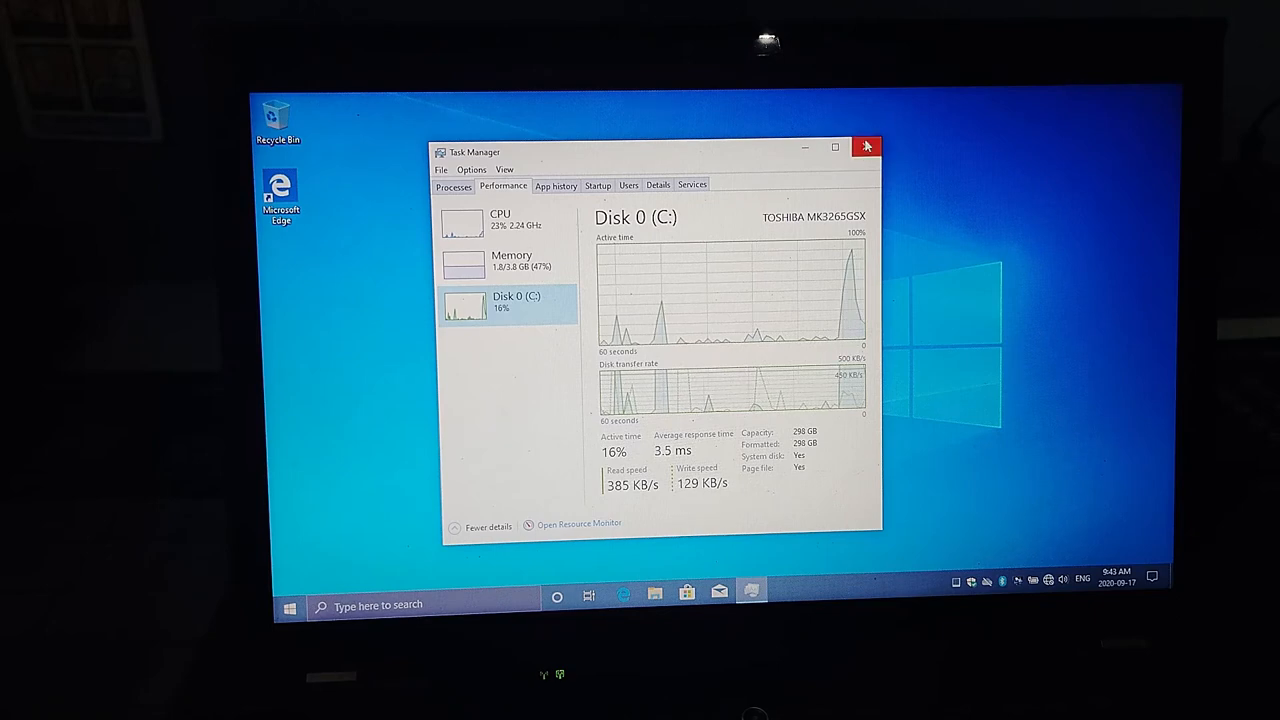
Step: Close Task Manager and bring up the desktop right-click menu
{"action": "left_click", "coordinate": [866, 148]}
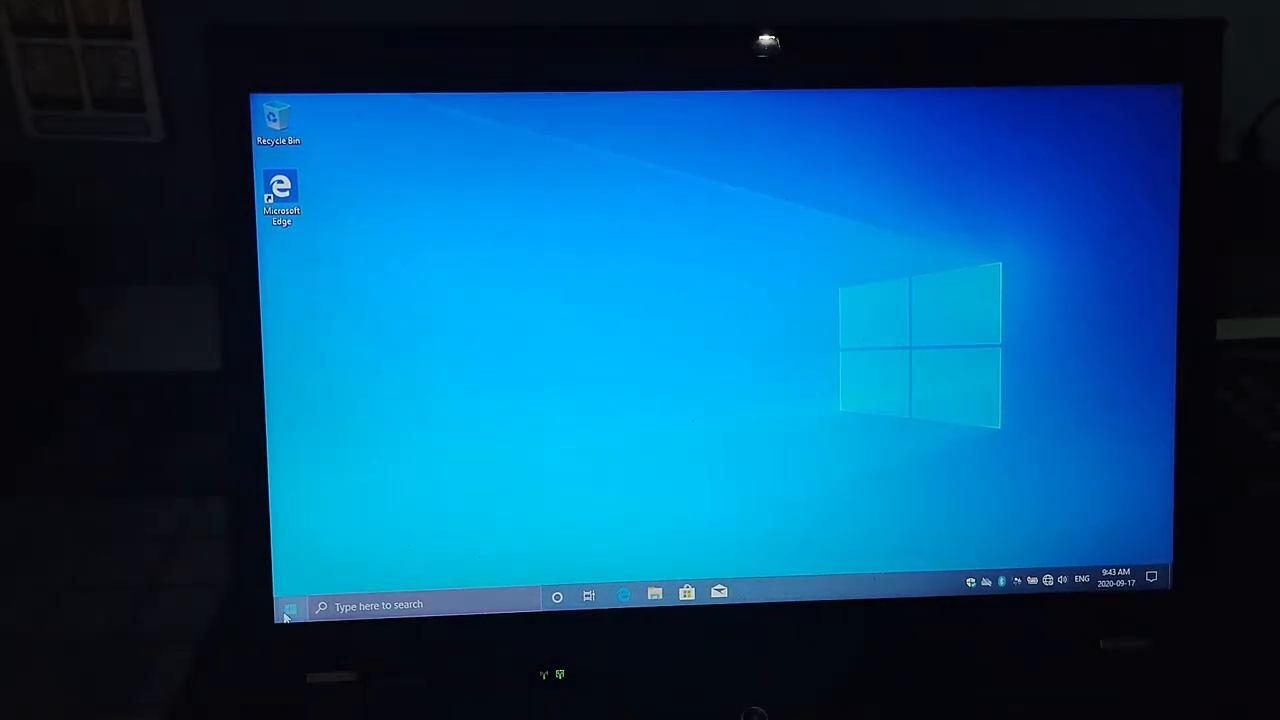
{"action": "left_click", "coordinate": [288, 604]}
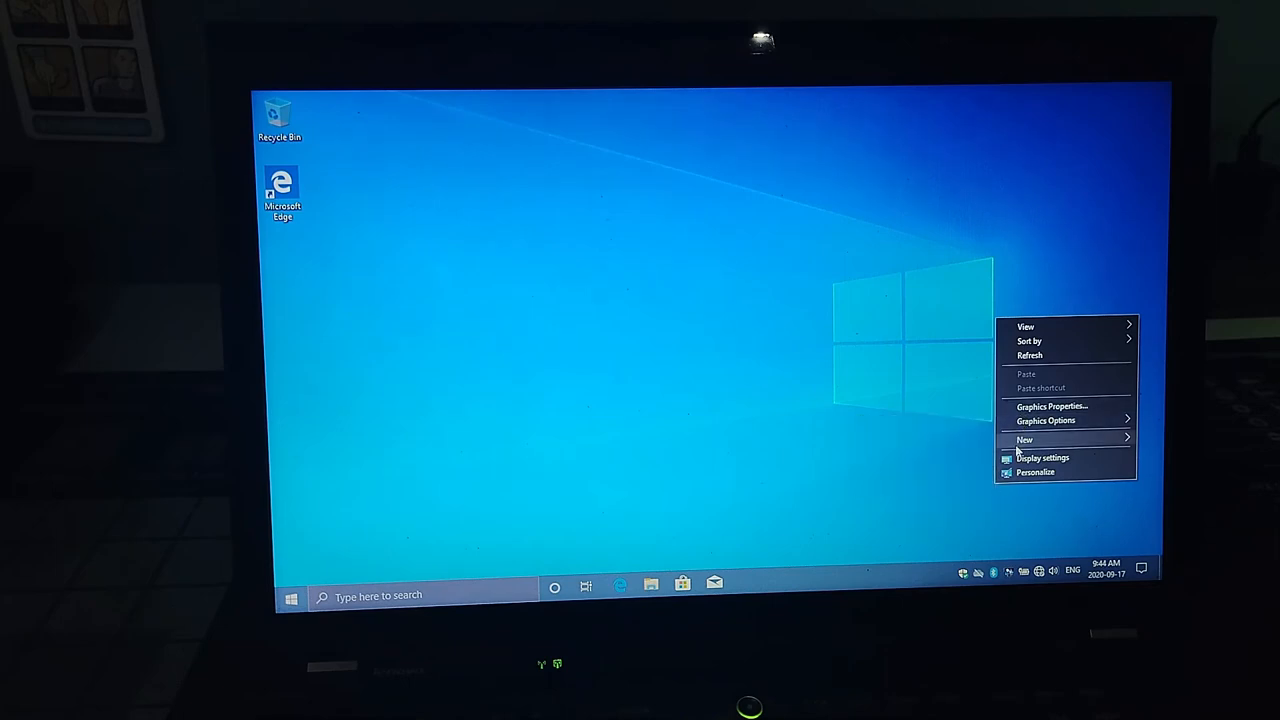
Step: Confirm the display resolution stays 1366 × 768 (Recommended), then close Settings
{"action": "left_click", "coordinate": [1040, 456]}
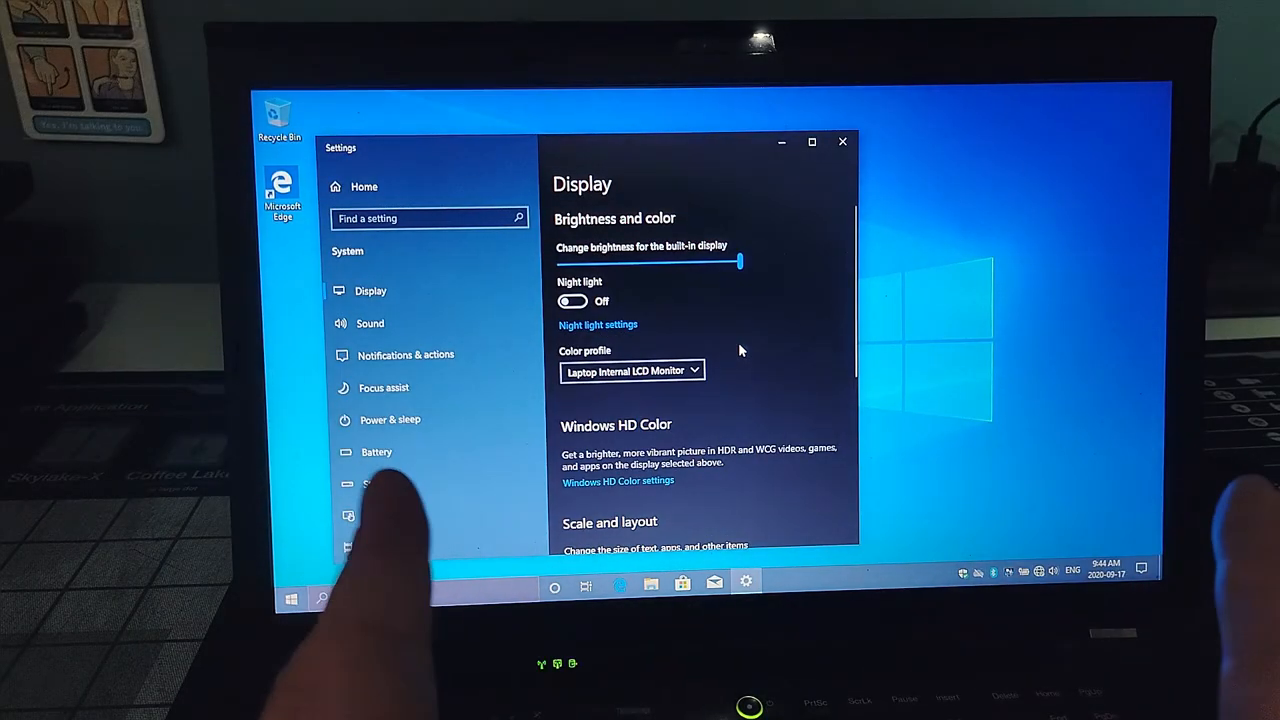
{"action": "scroll", "scroll_direction": "down", "scroll_amount": 3}
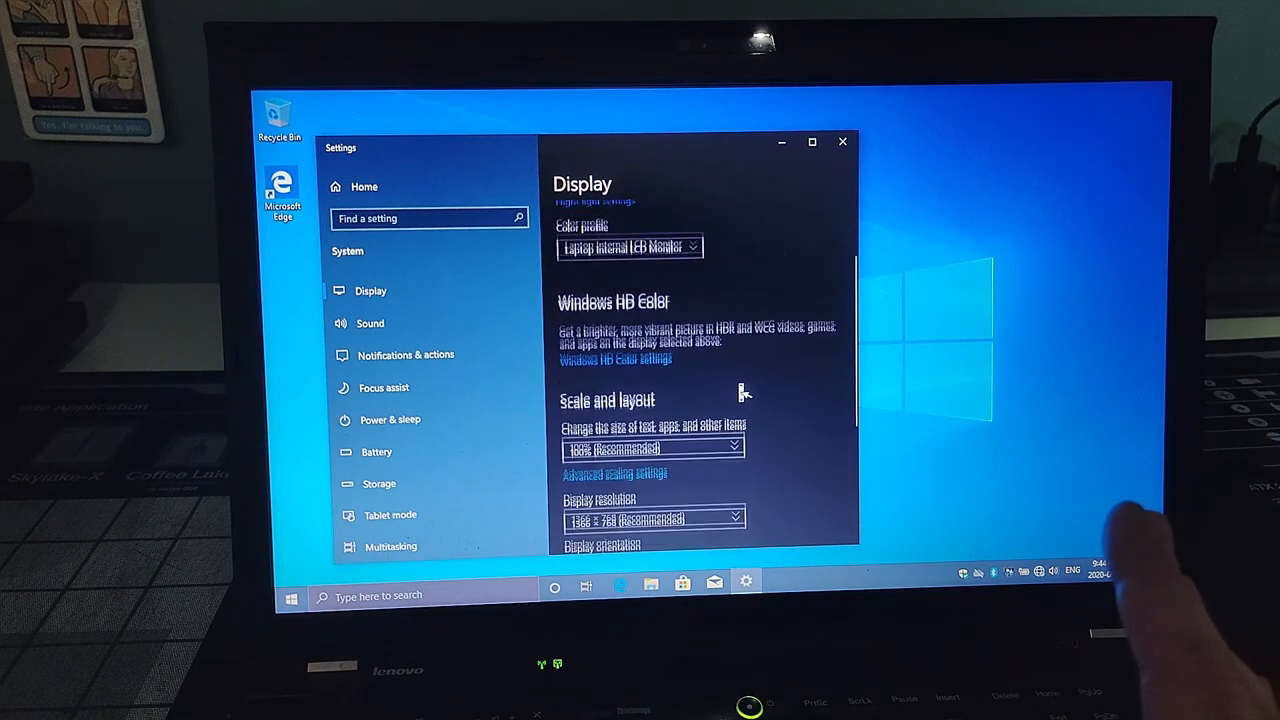
{"action": "scroll", "scroll_direction": "down", "scroll_amount": 3}
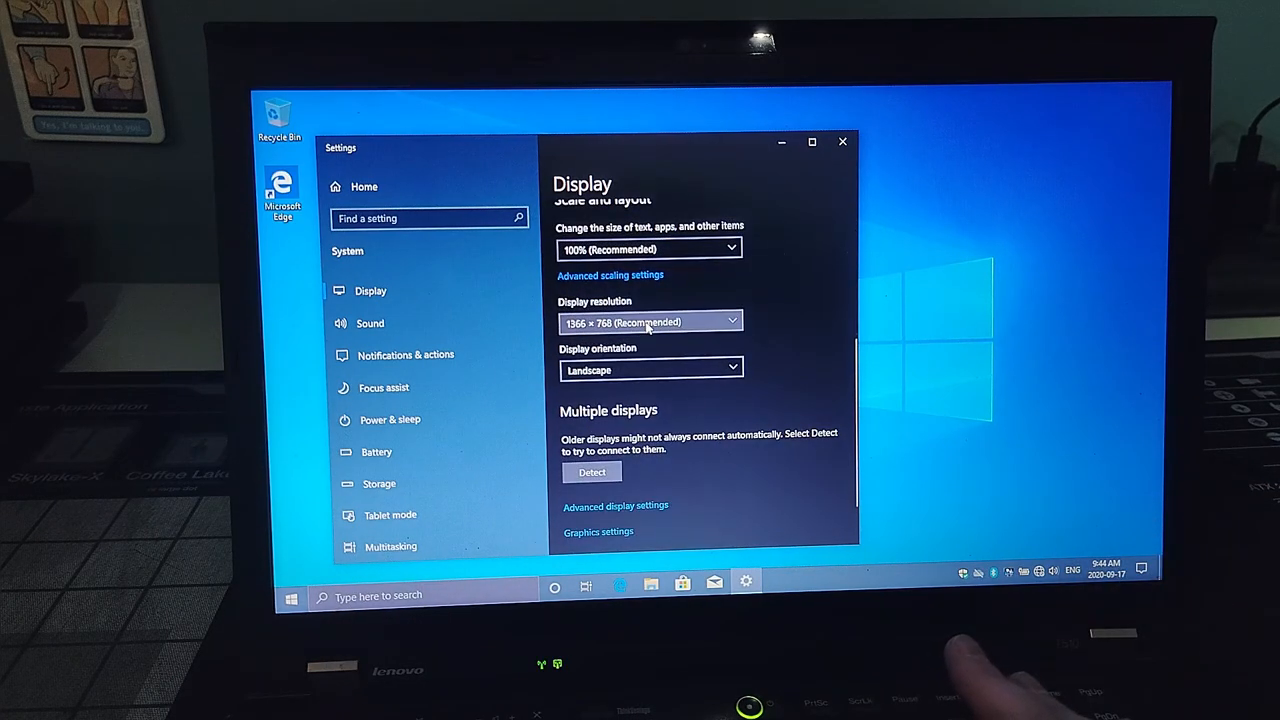
{"action": "left_click", "coordinate": [650, 322]}
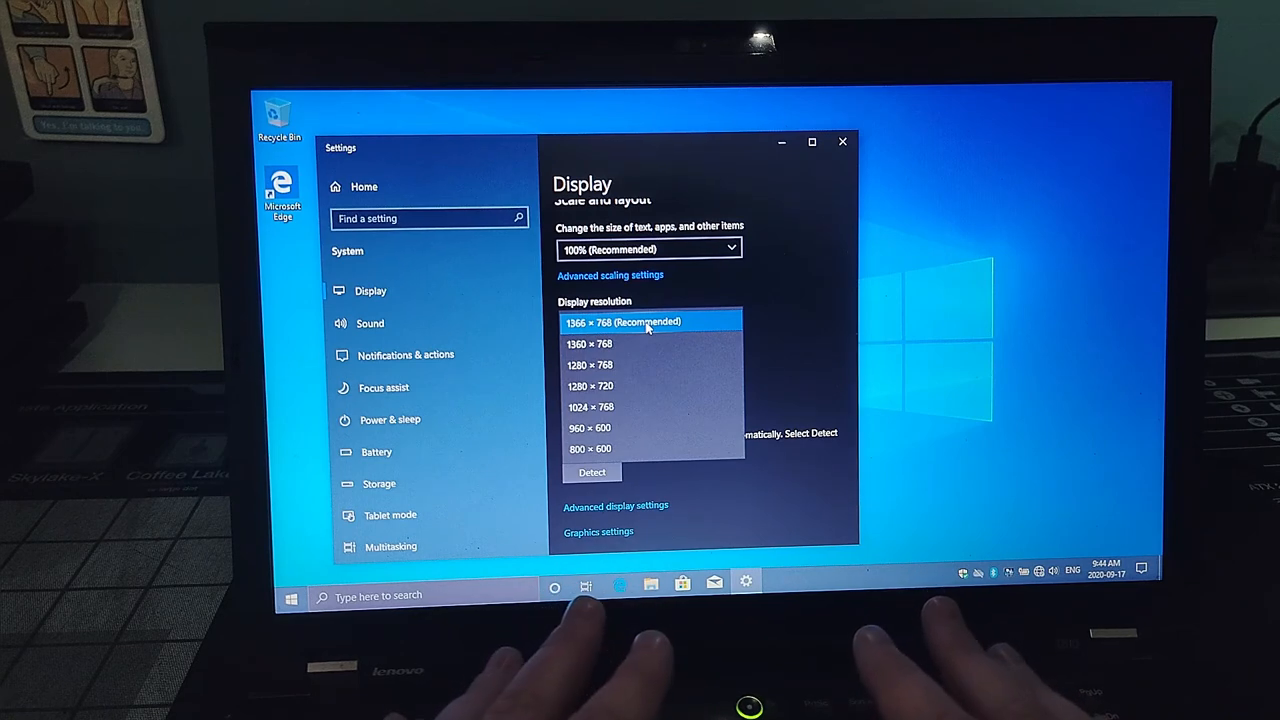
{"action": "left_click", "coordinate": [648, 322]}
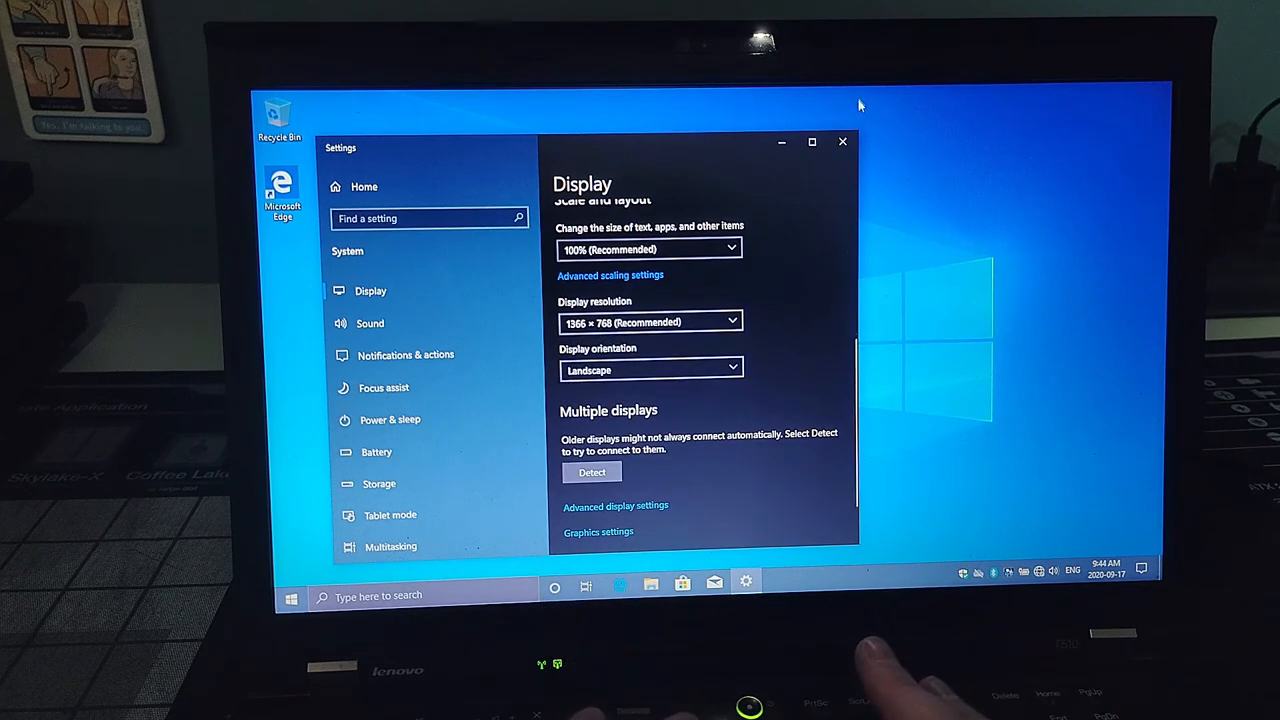
{"action": "left_click", "coordinate": [842, 140]}
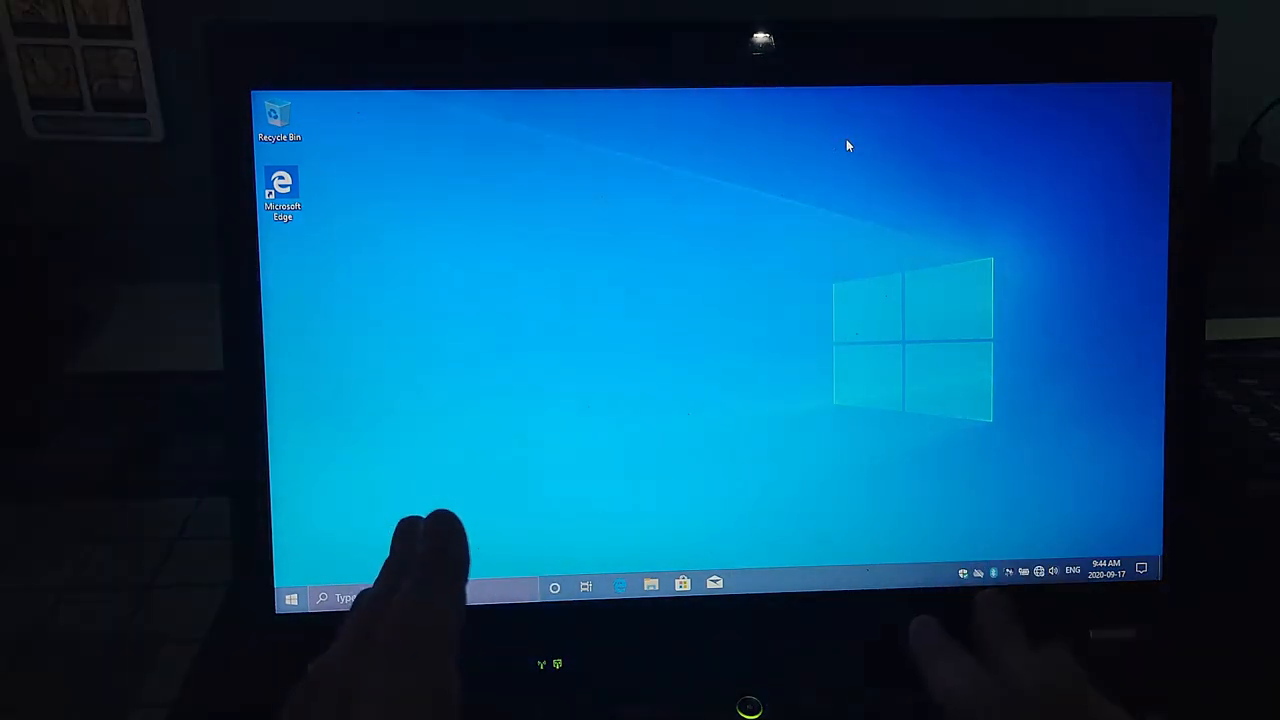